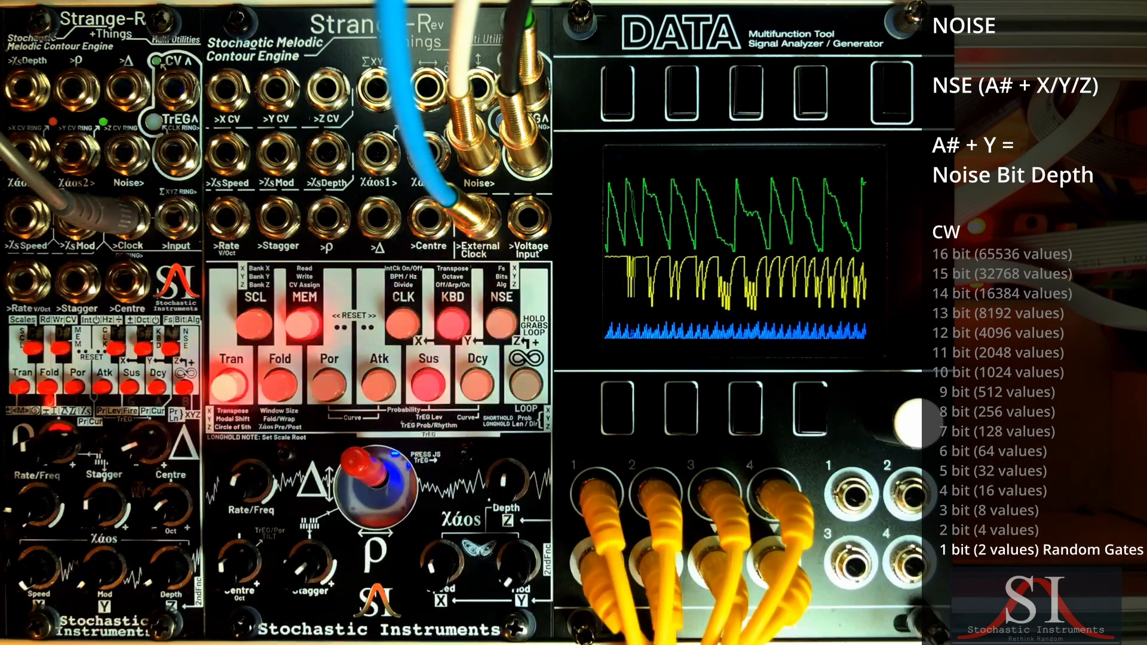
click(501, 311)
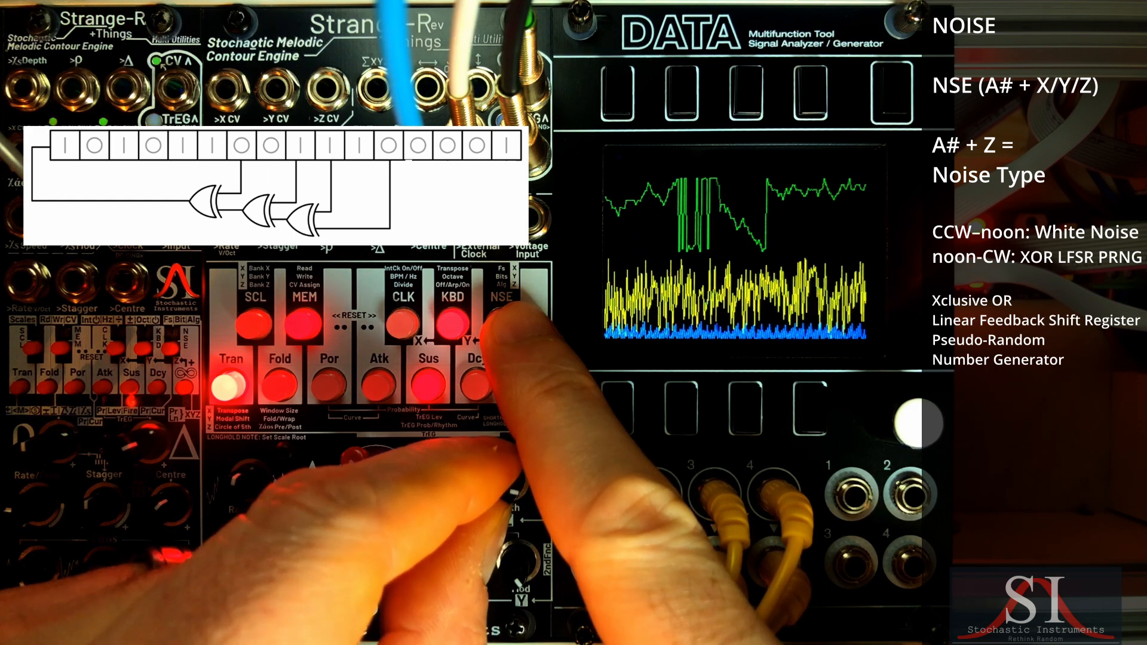